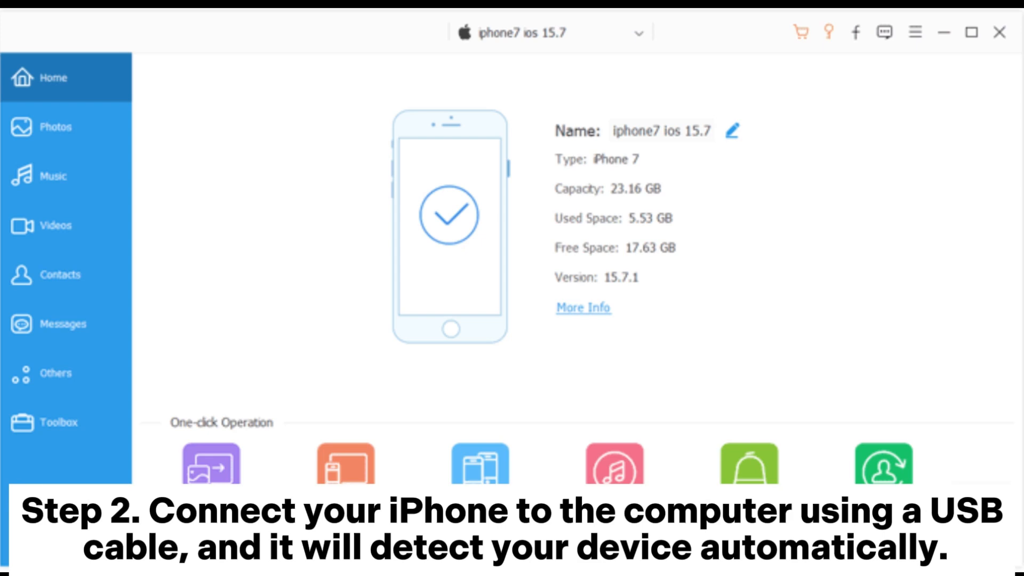
# - Show the iPhone 7's music library, listing its five songs by category
pyautogui.click(54, 177)
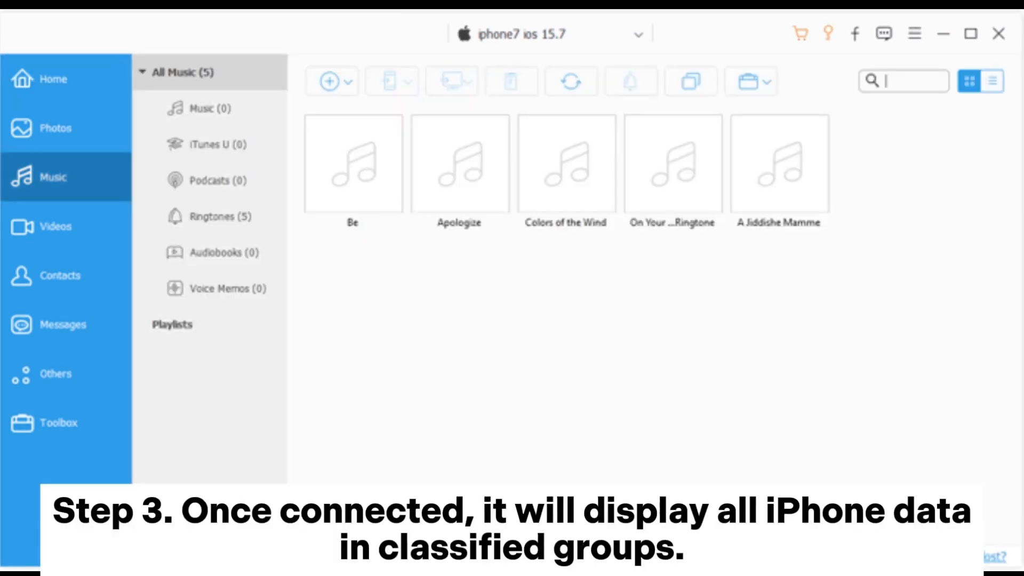